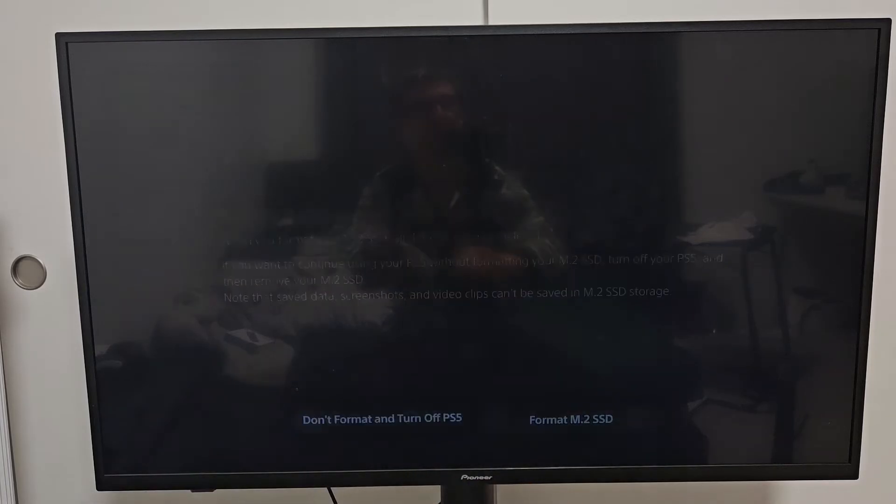
# Format the M.2 SSD and acknowledge its measured 6512 MB/s read speed result.
pyautogui.click(571, 419)
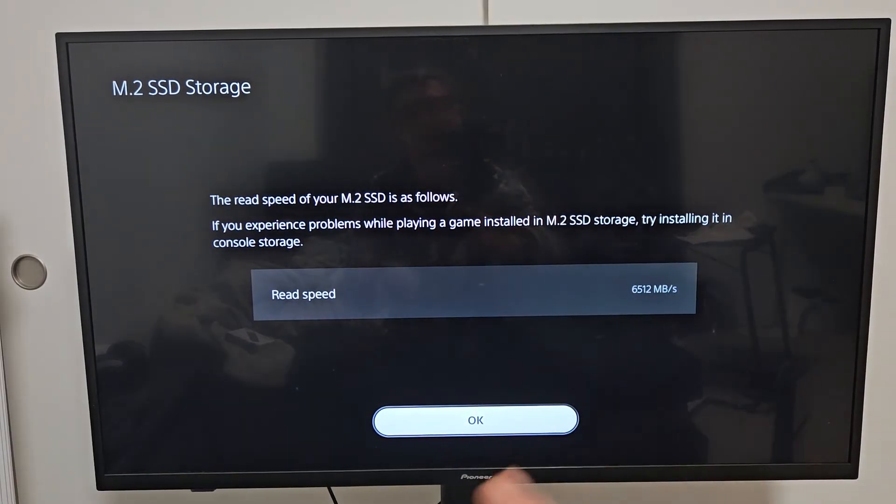
pyautogui.click(476, 421)
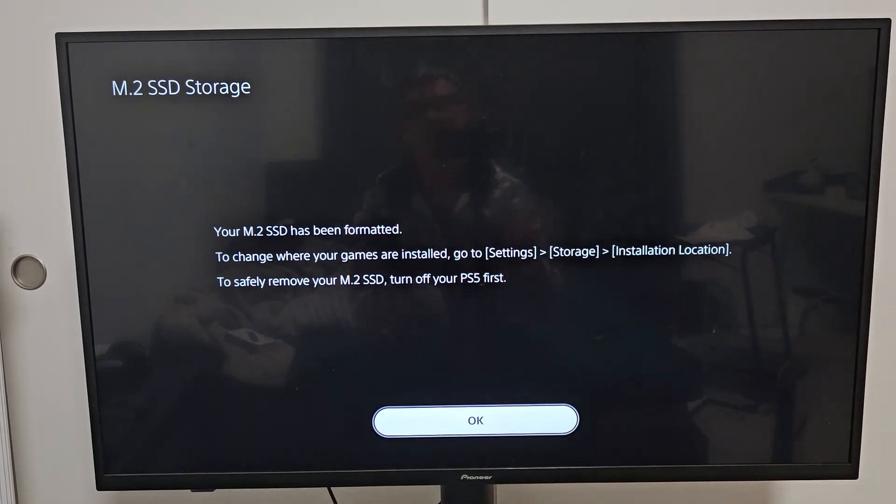